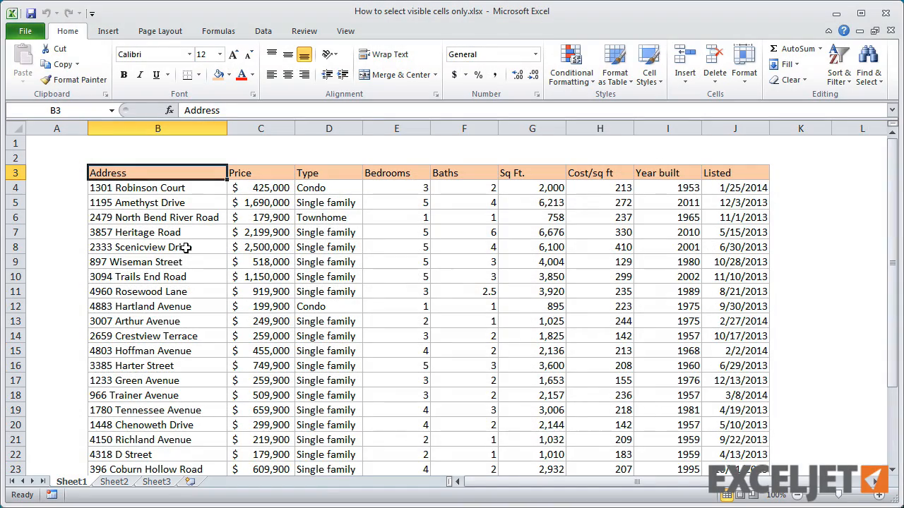
Hide columns E:I, Bedrooms through Year built, from the column header context menu
scroll(down, 3)
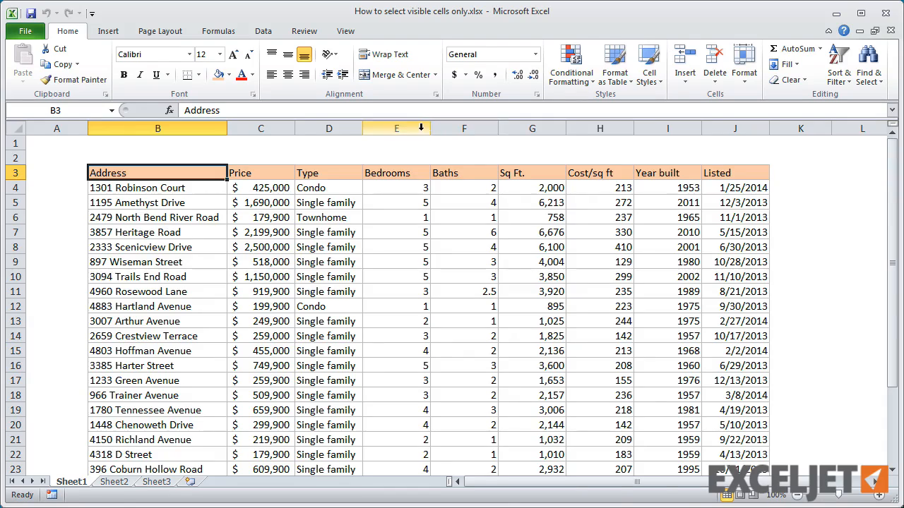
right_click(667, 128)
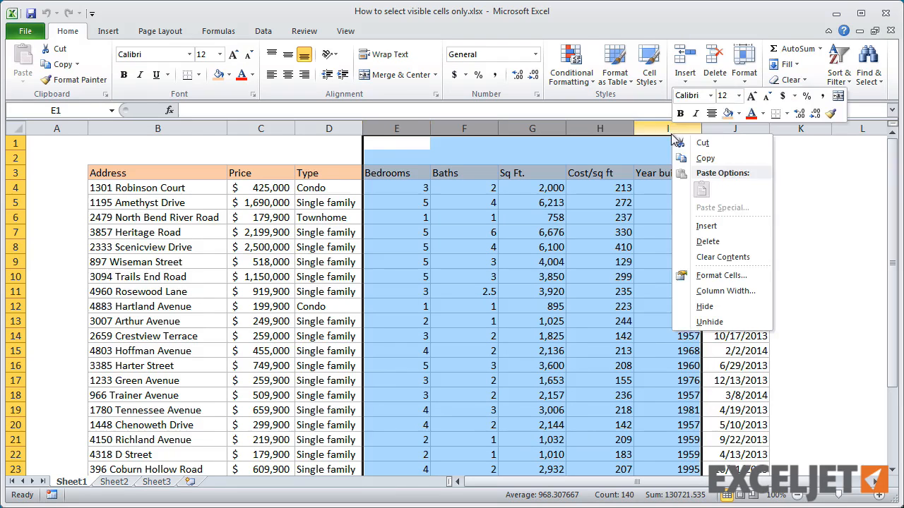
click(704, 305)
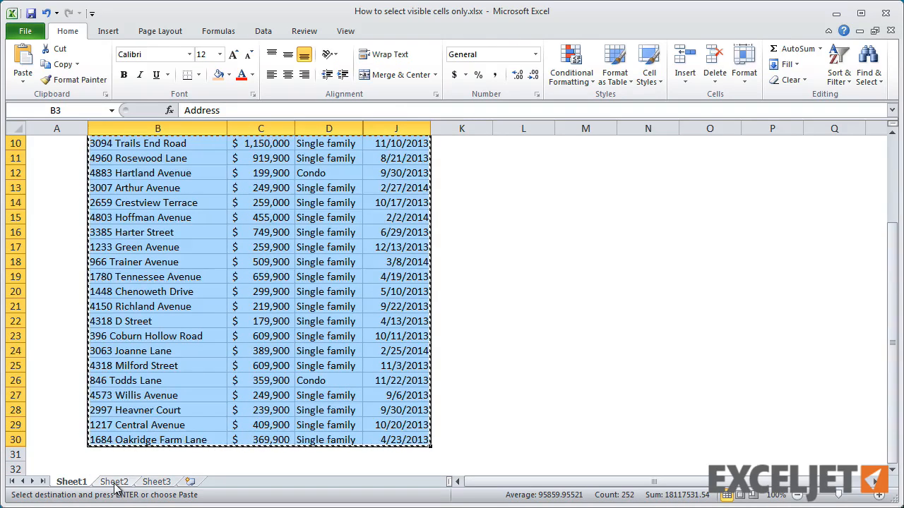
Switch to the Sheet2 tab
click(113, 482)
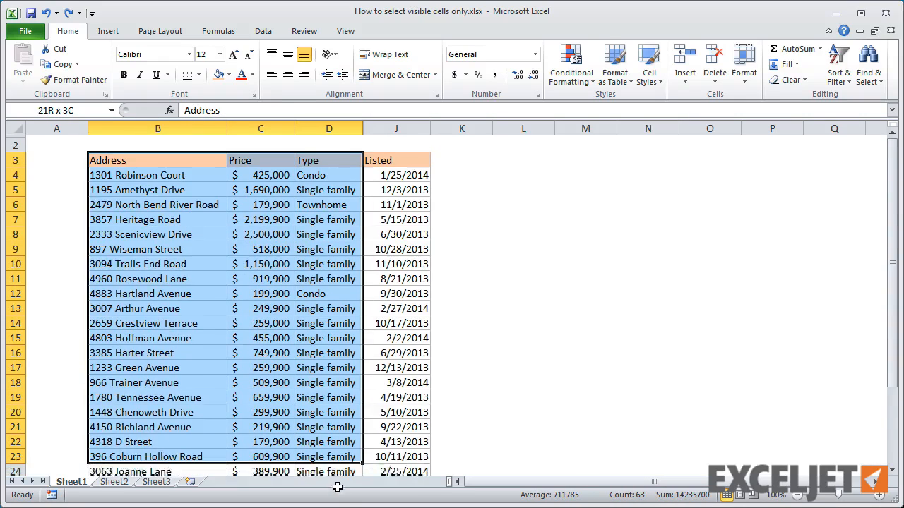
Select only the visible listing cells with Go To Special's Visible cells only option
scroll(down, 3)
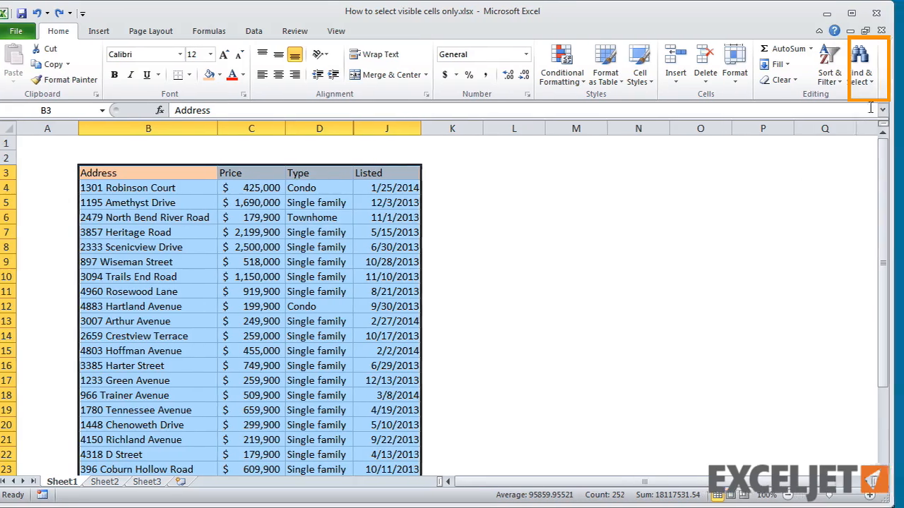
click(862, 68)
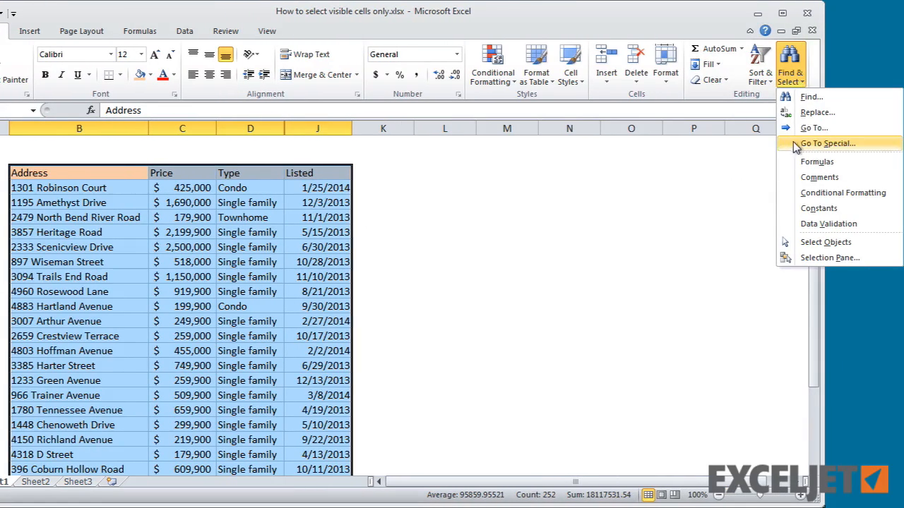
click(827, 143)
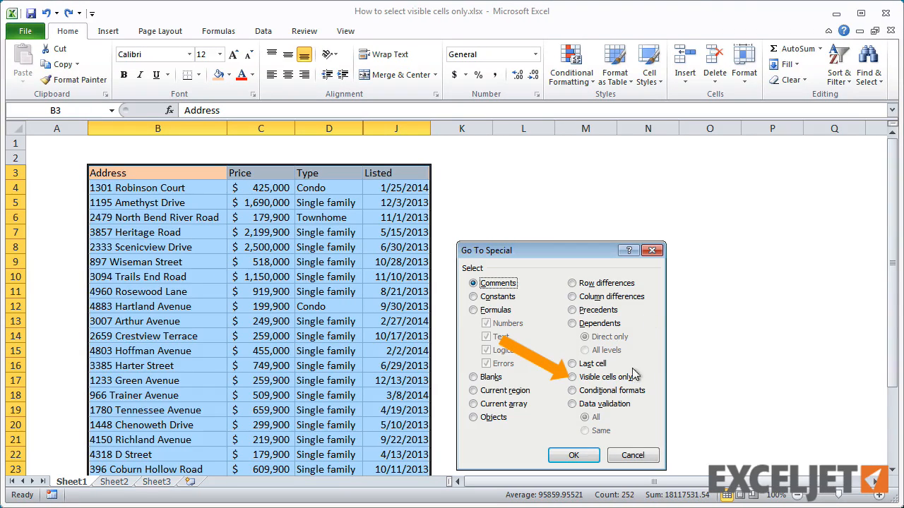
click(573, 455)
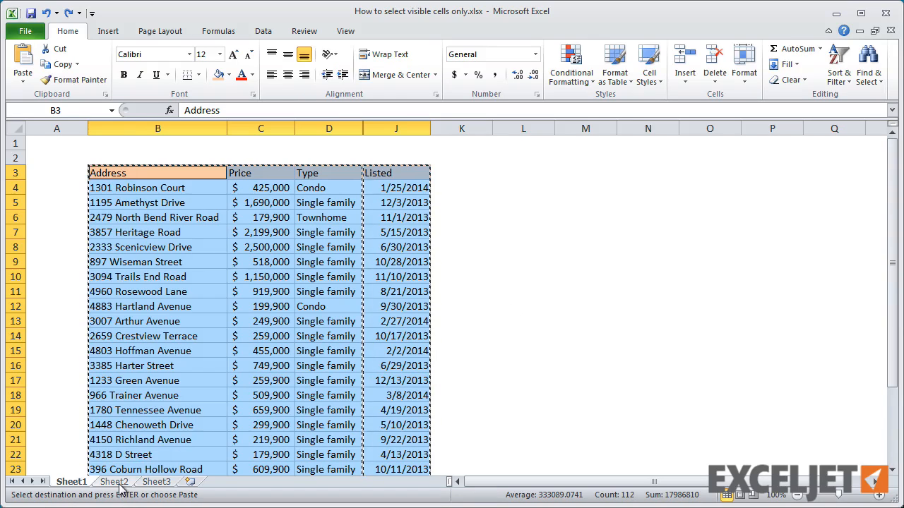
Back on Sheet1, unhide columns B:J to reveal Bedrooms through Year built
click(113, 481)
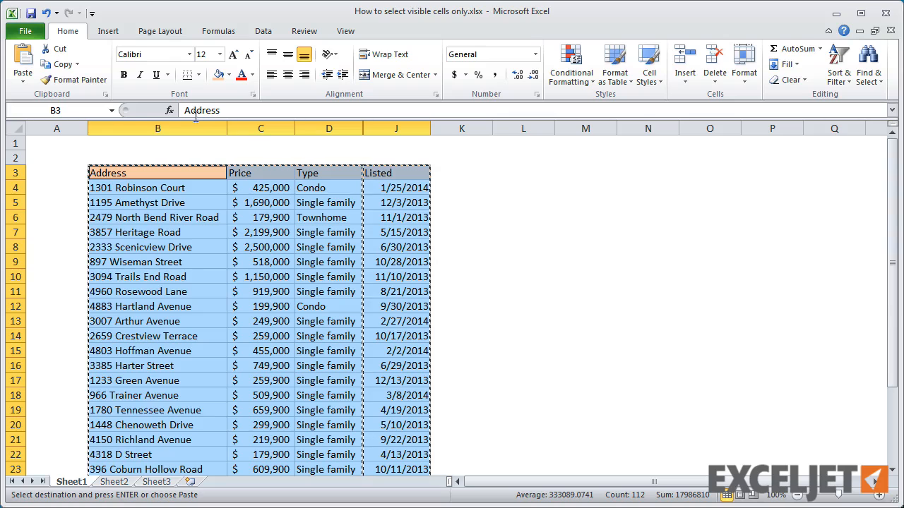
right_click(395, 128)
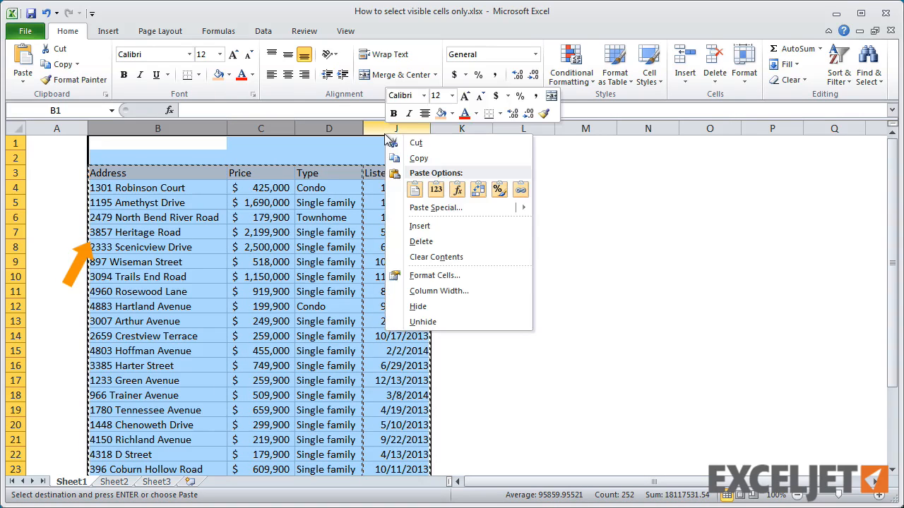
click(422, 321)
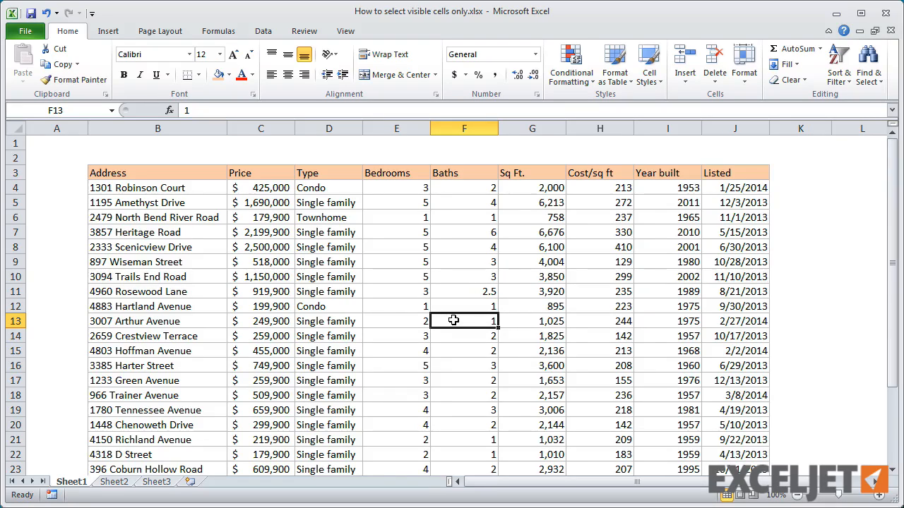
Demonstrate the Alt+; and Cmd+Shift+Z visible-cell shortcuts, then select columns E to I
key(alt+;)
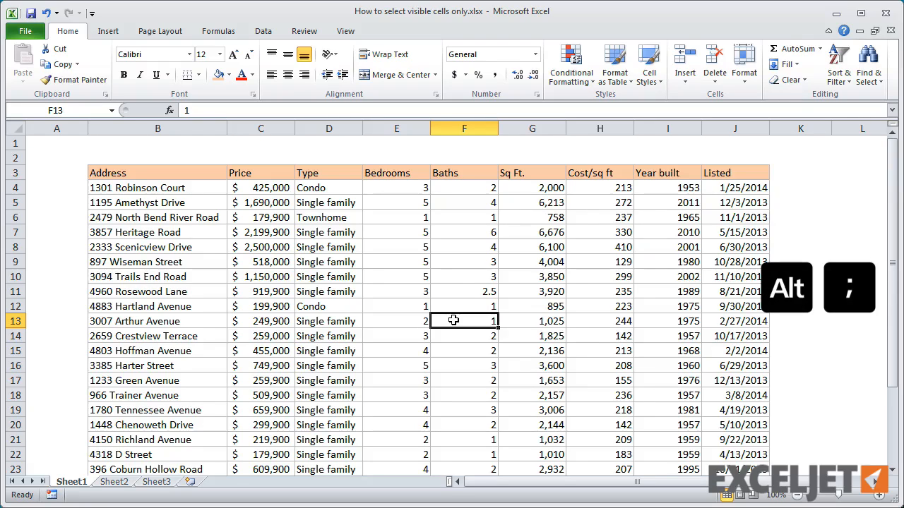
key(cmd+shift+z)
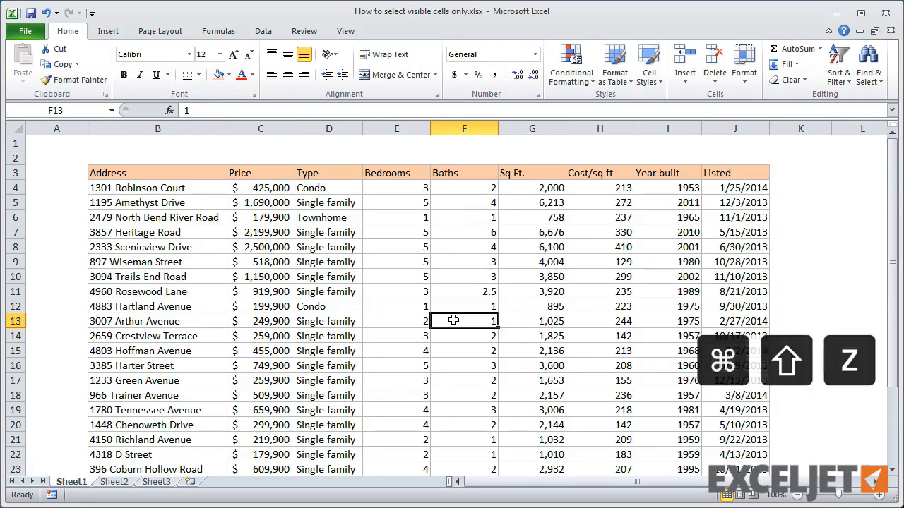
click(396, 128)
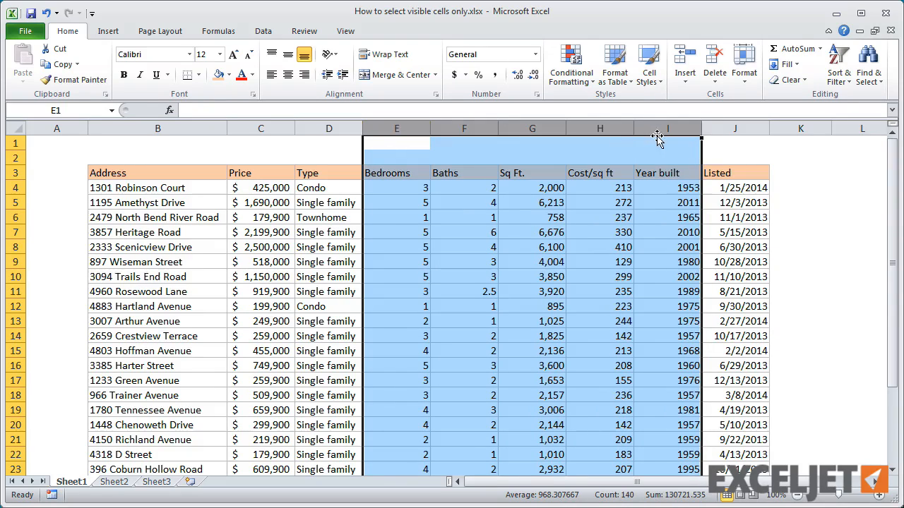
Hide Bedrooms through Year built again and switch to the empty Sheet3
right_click(667, 128)
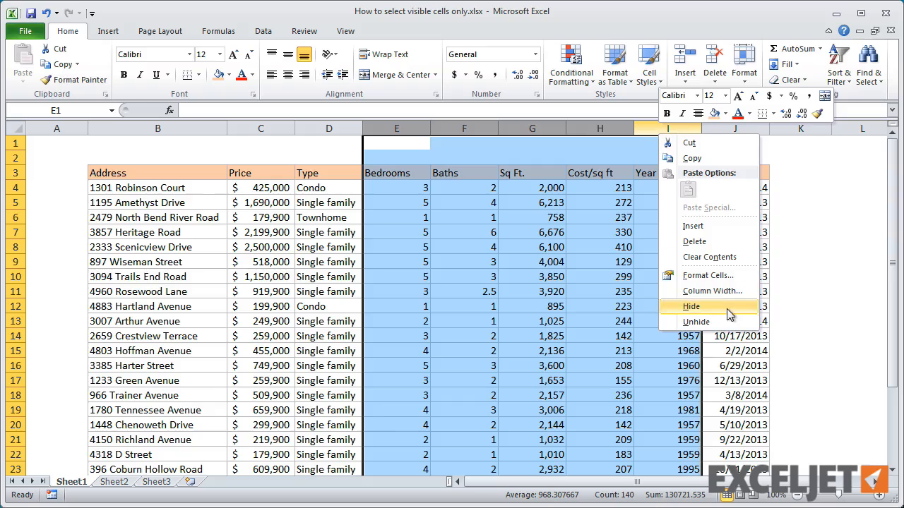
click(690, 306)
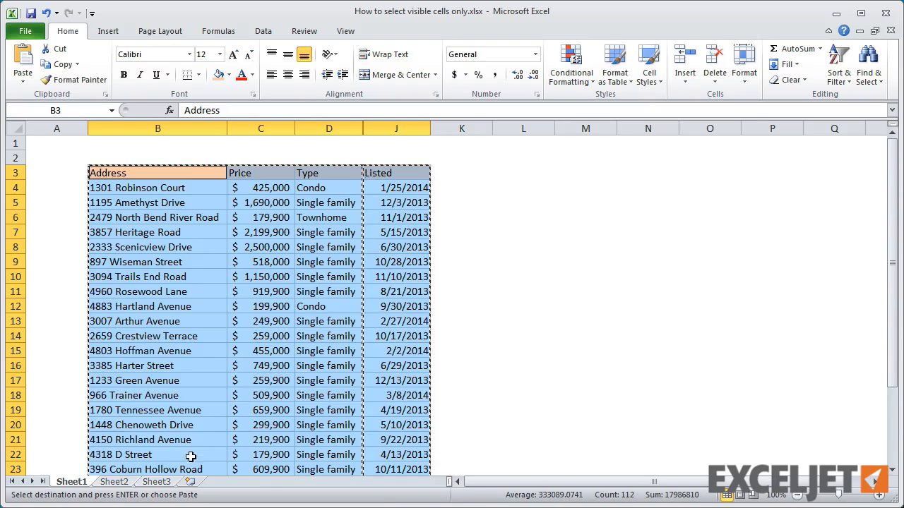
click(156, 482)
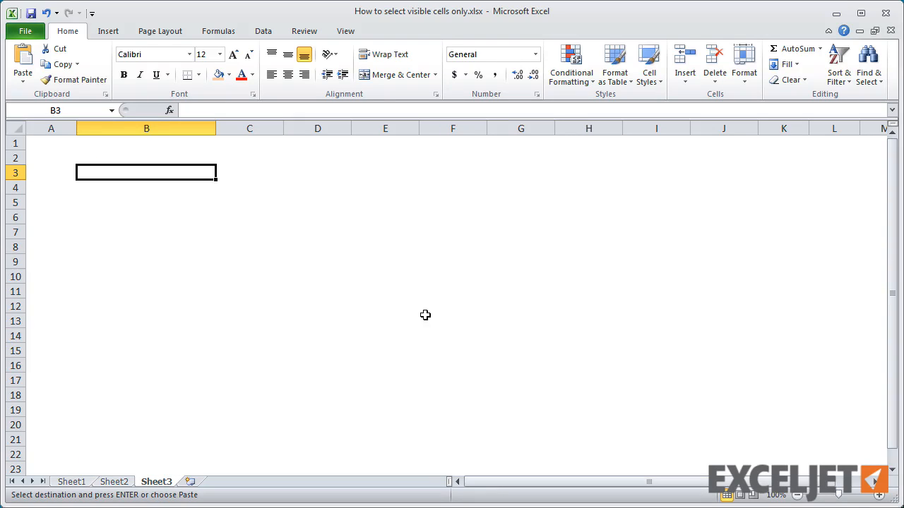